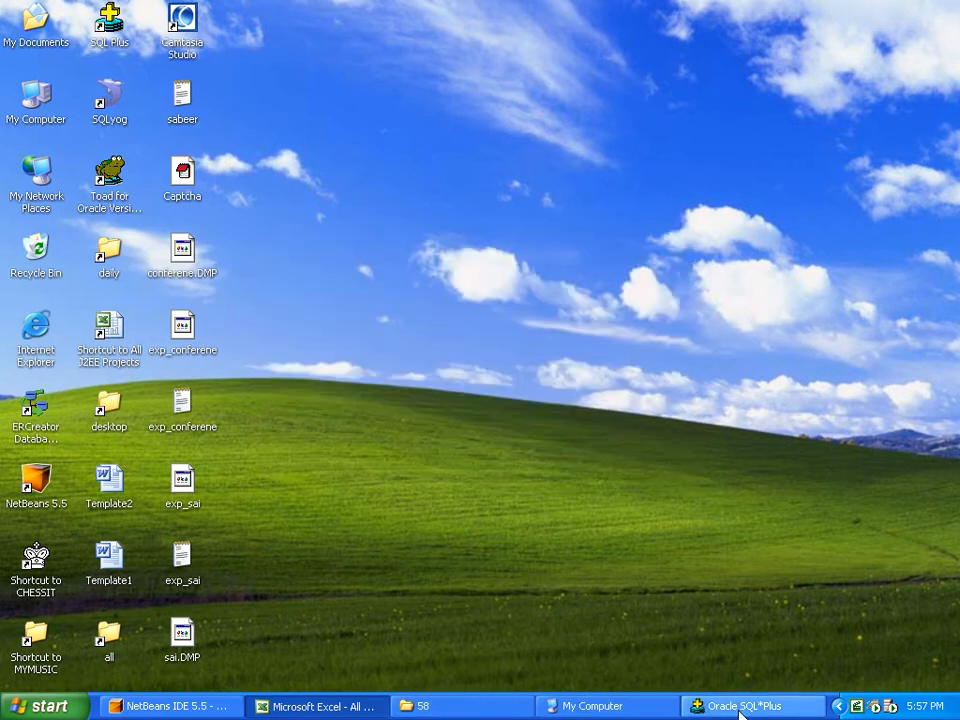
Spool to the conference file and list all eight schema tables with 'select * from tab;'.
left_click(752, 706)
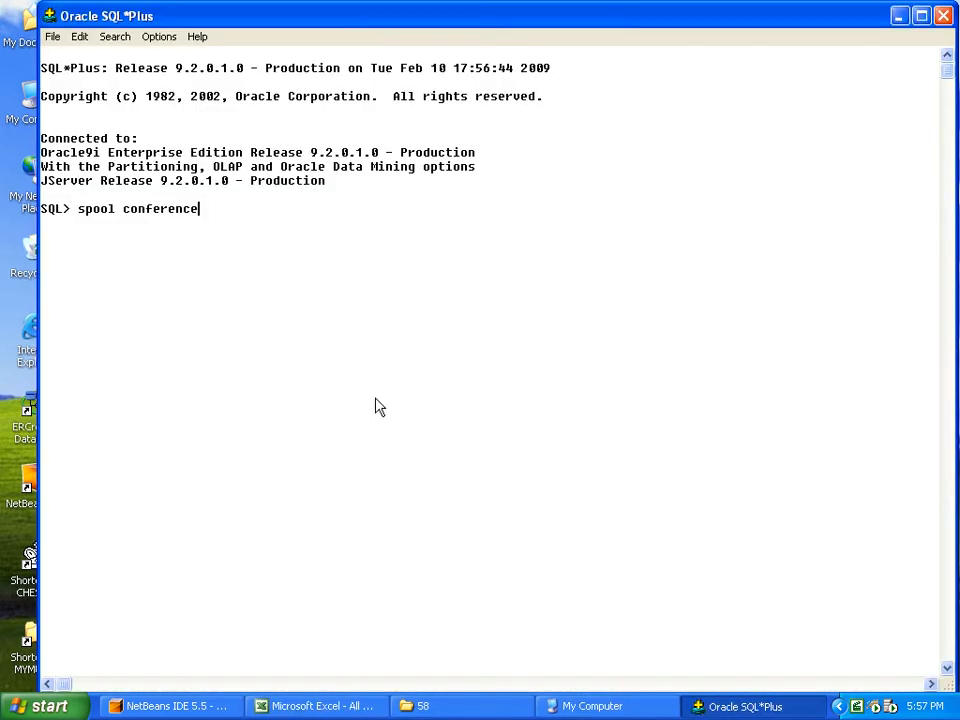
mouse_move(114, 232)
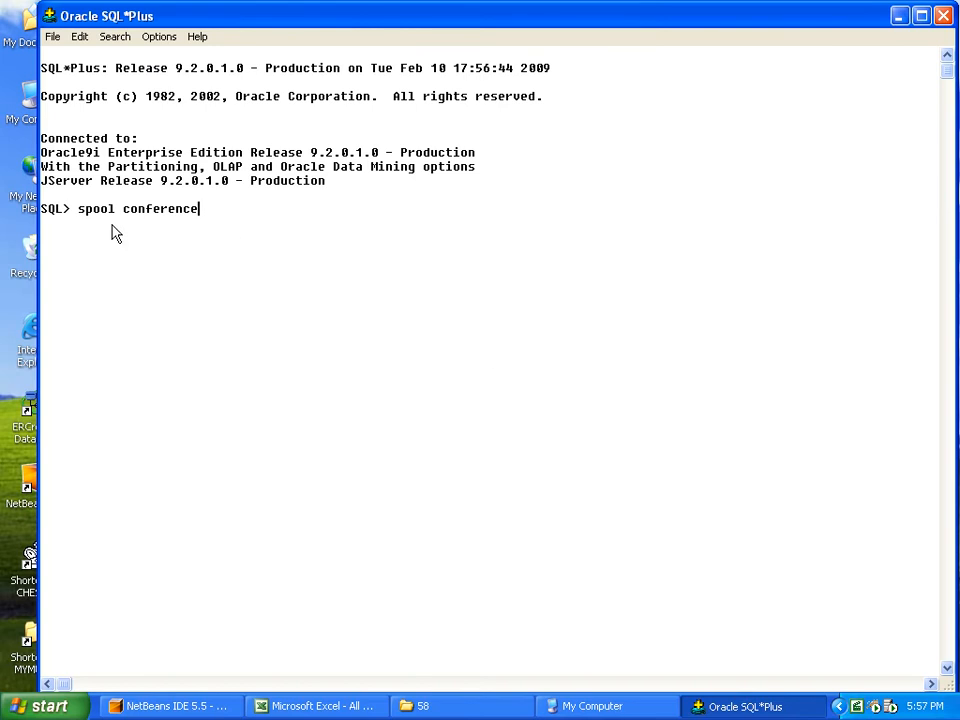
mouse_move(216, 222)
type("s")
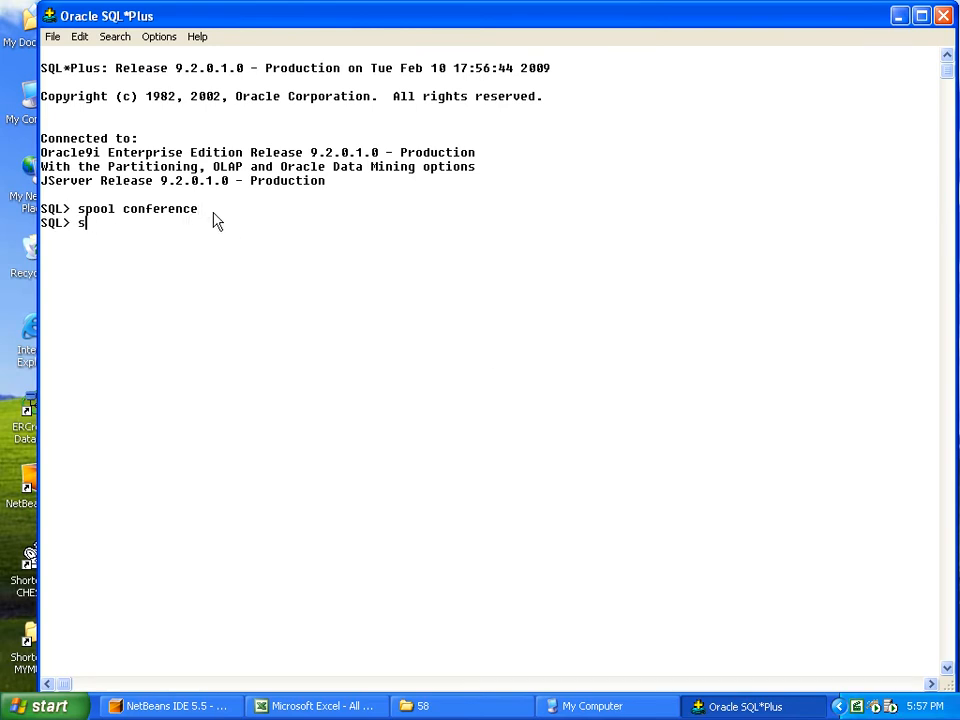
type("elect * fr")
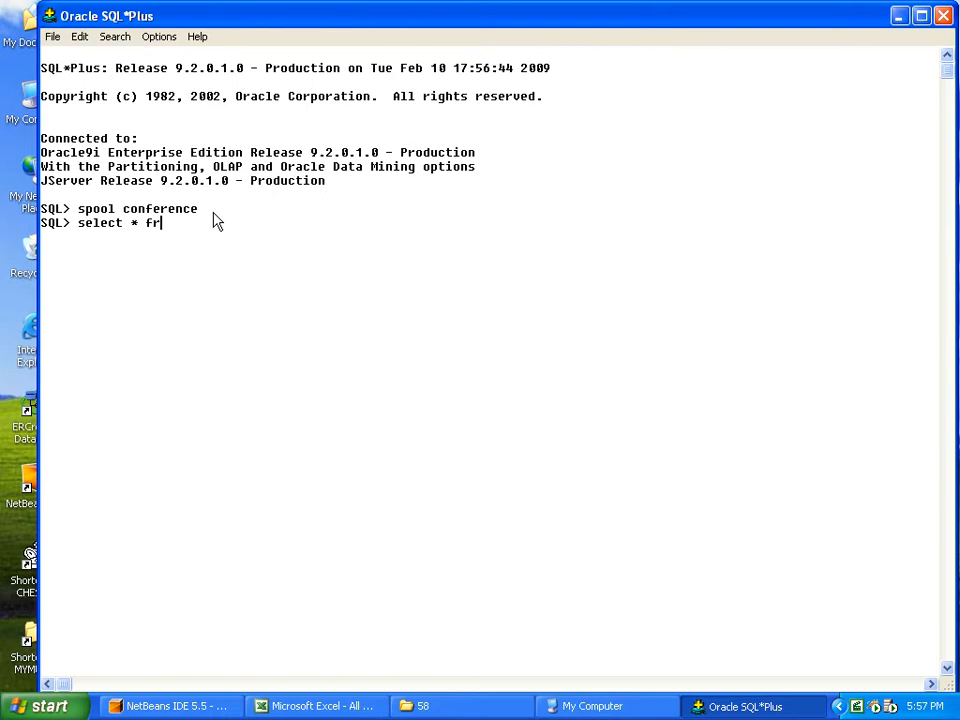
key("Return")
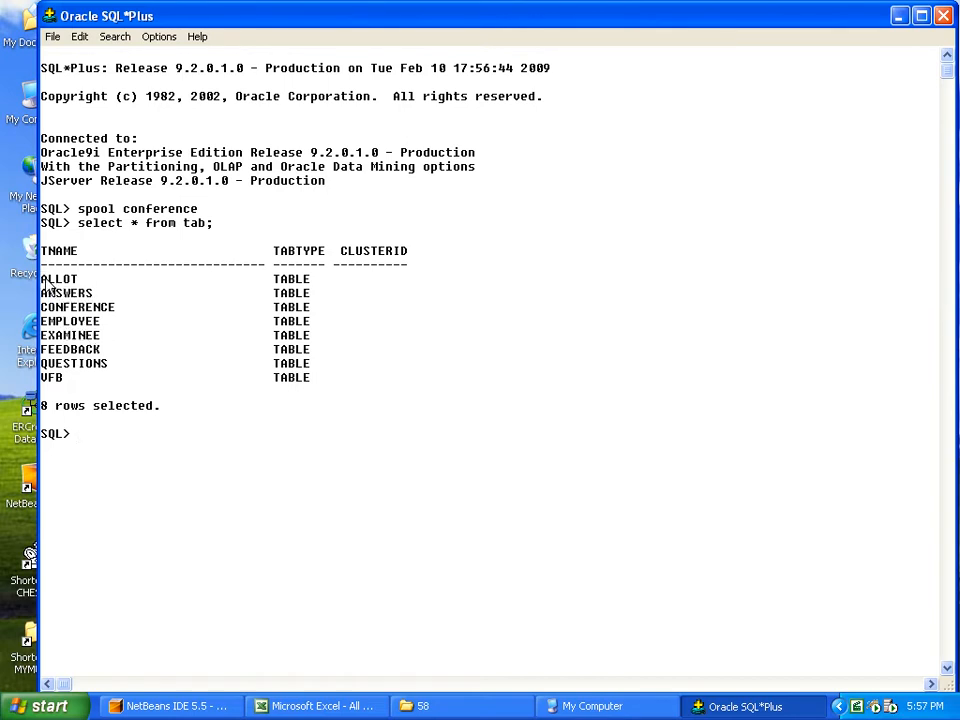
Copy the eight table names into an untitled Notepad note and select ALLOT.
left_click_drag(58, 272, 136, 378)
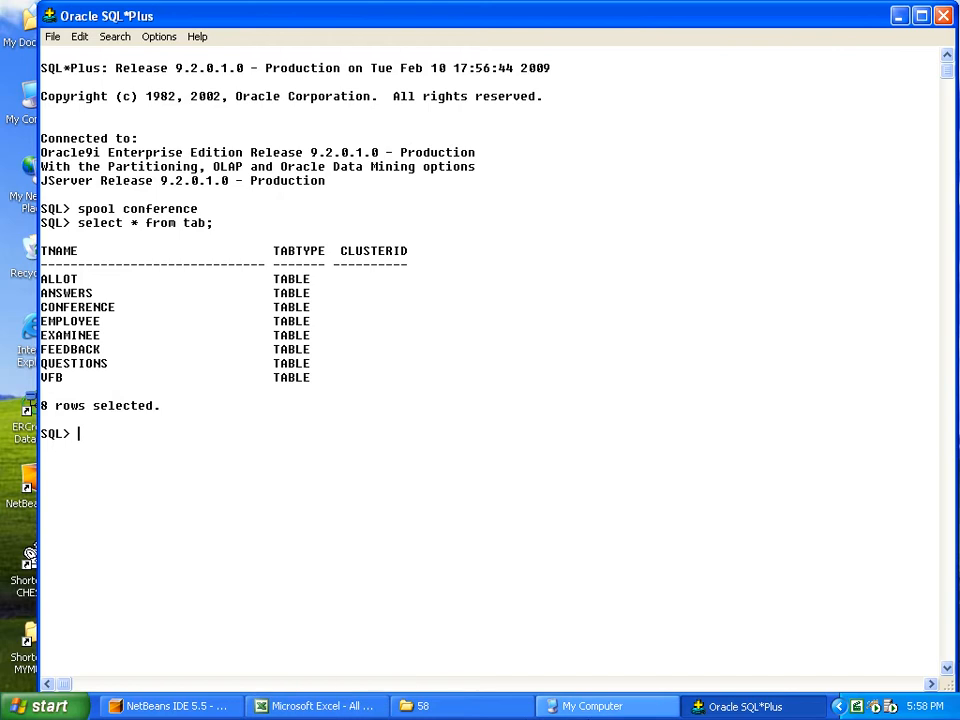
left_click(44, 704)
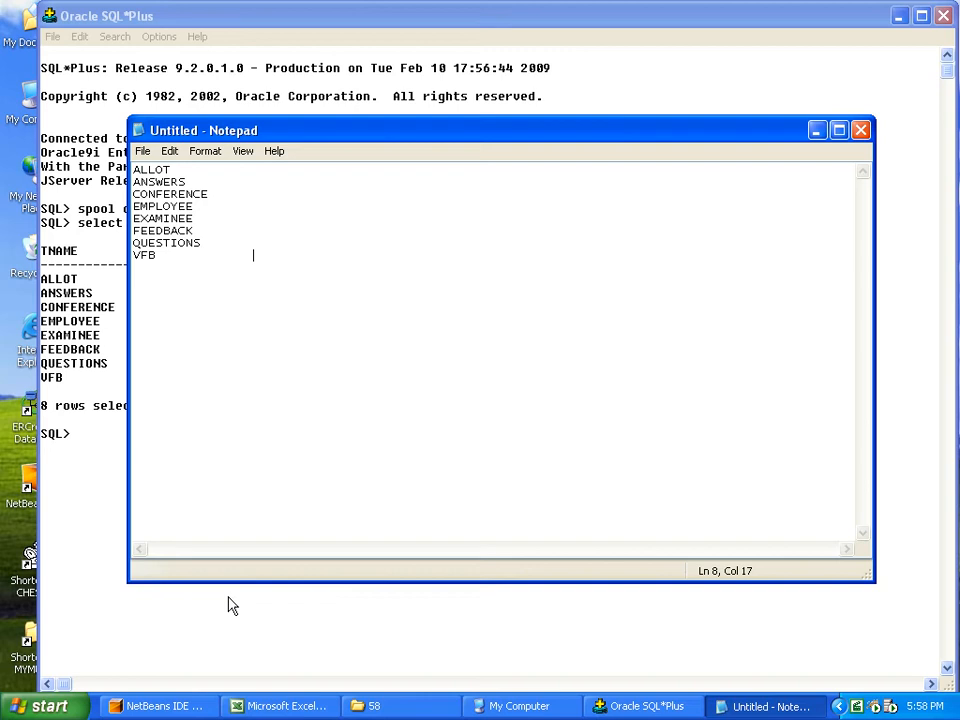
mouse_move(266, 344)
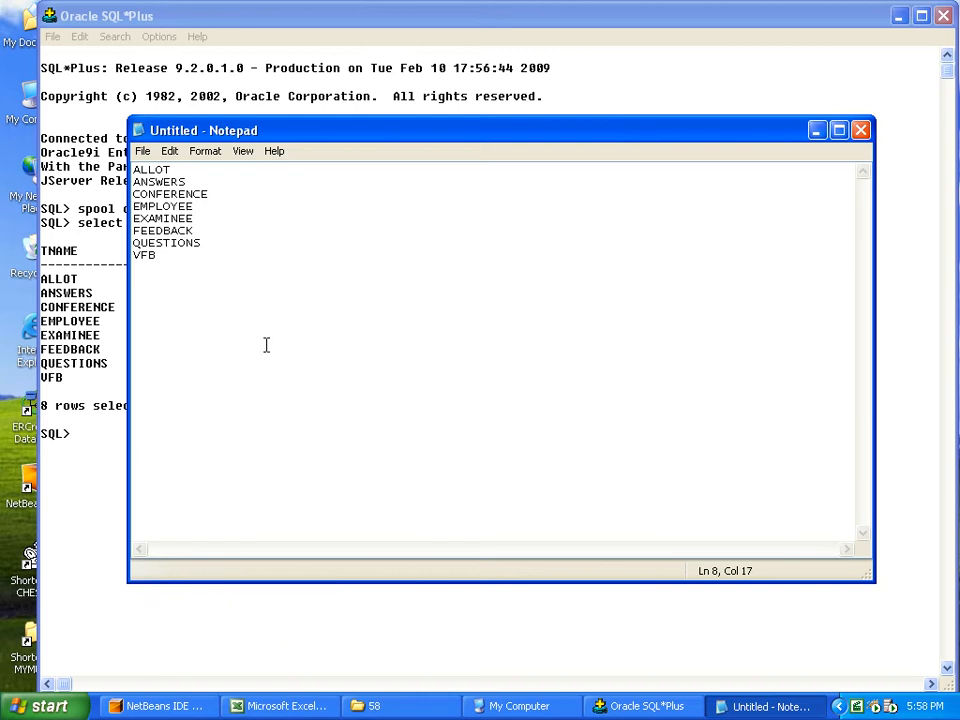
double_click(150, 168)
type("d")
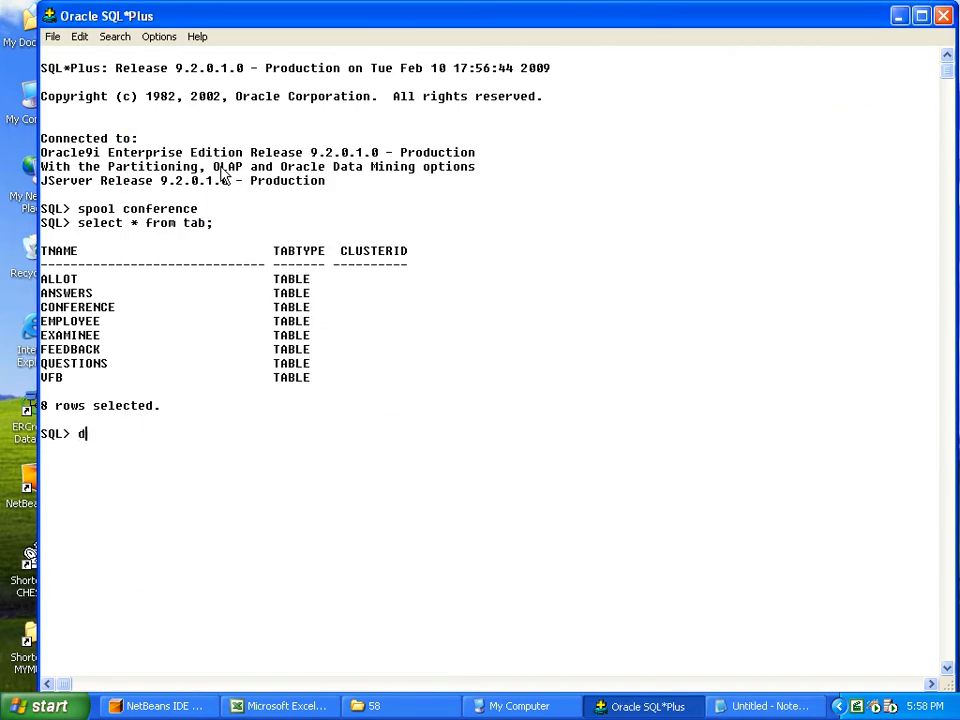
Describe the ALLOT table, then return to the note for the next name.
type("esc ALLOT")
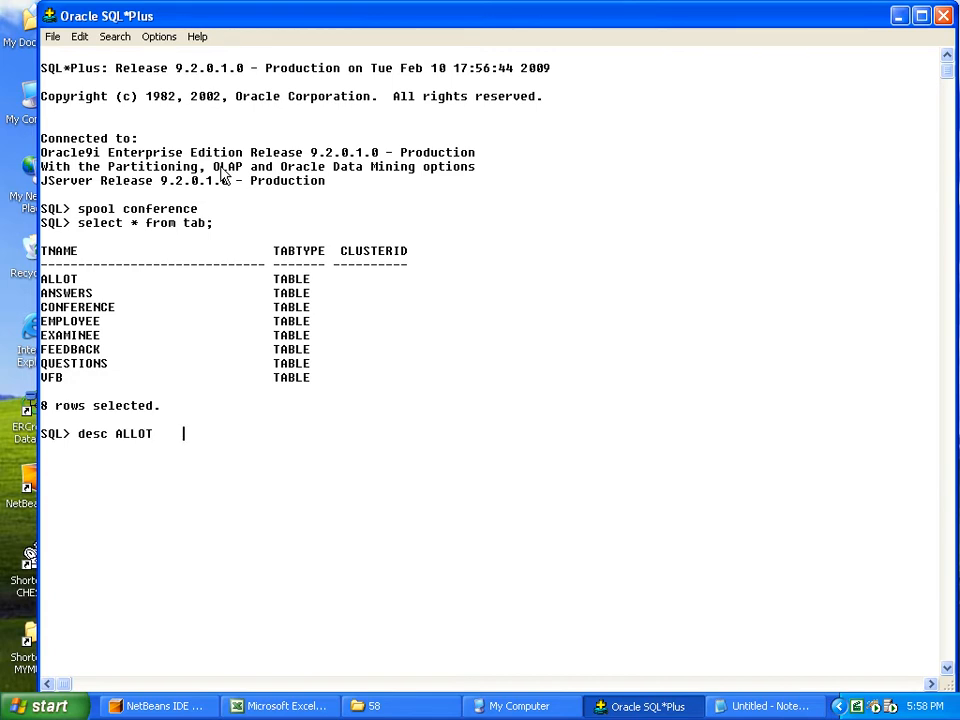
key("Return")
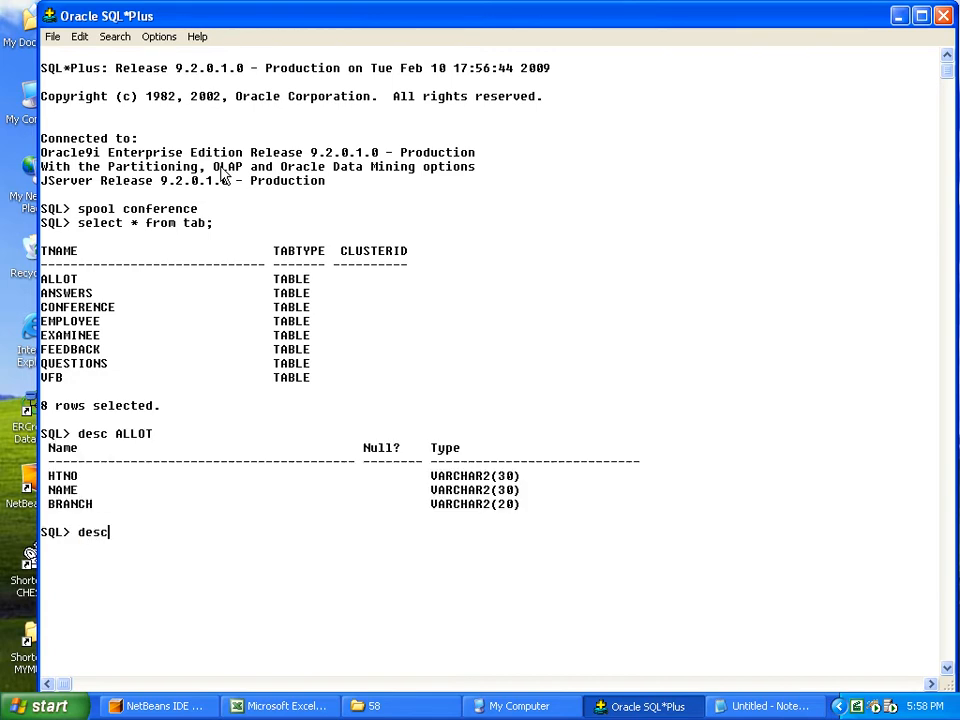
left_click(762, 706)
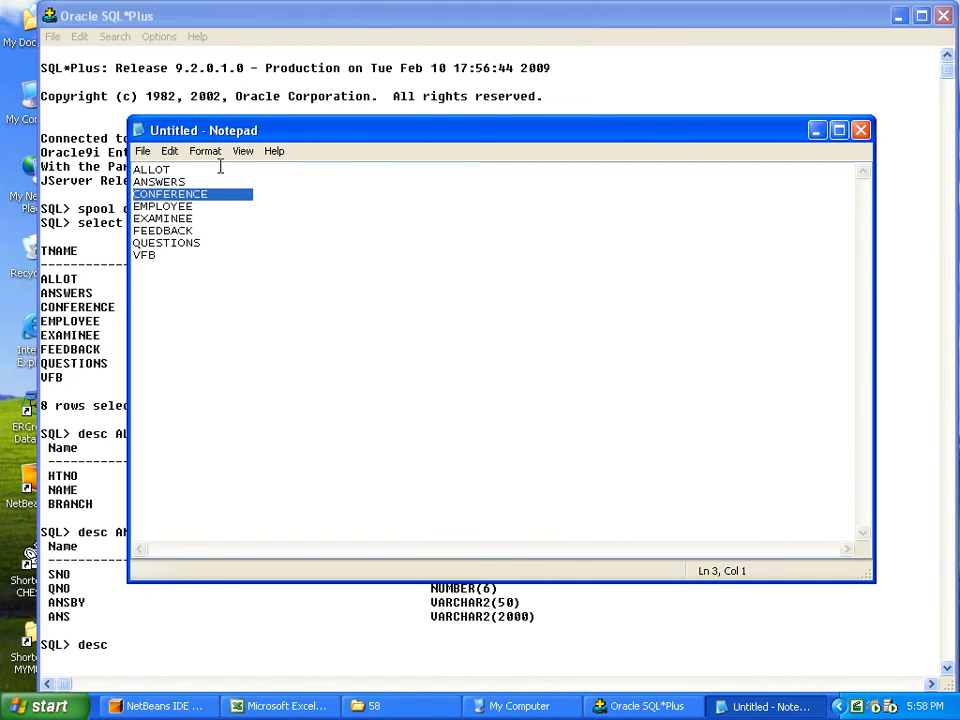
Describe ANSWERS and CONFERENCE, then select EMPLOYEE from the note.
left_click(860, 130)
type("desc")
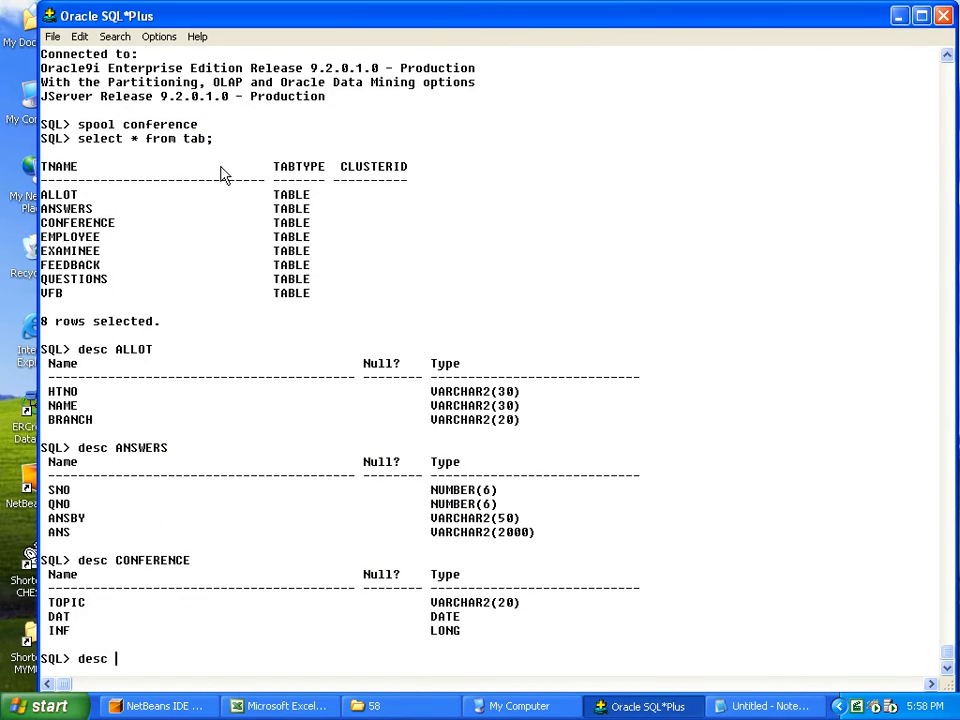
left_click(764, 706)
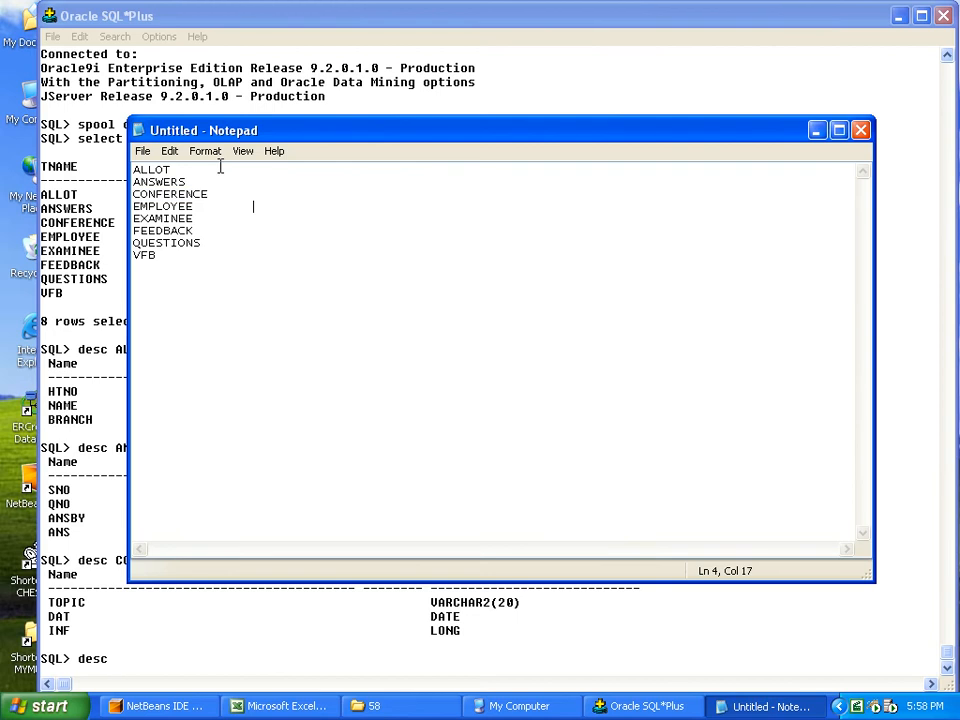
double_click(162, 206)
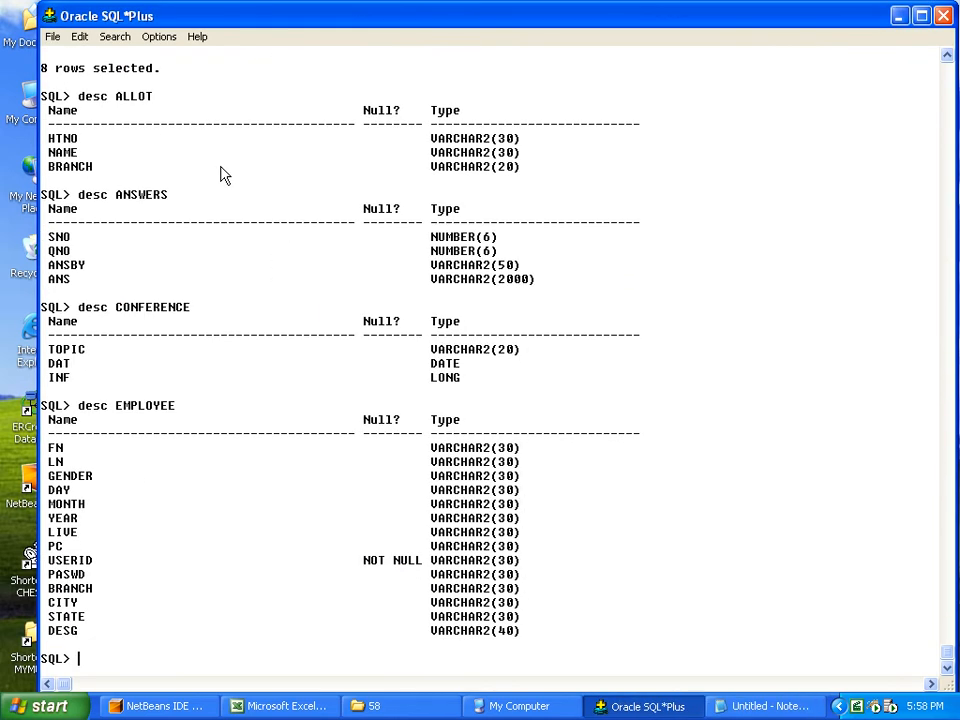
Describe EXAMINEE, FEEDBACK, QUESTIONS and VFB, then stop spooling with SPOOL OFF.
type("desc")
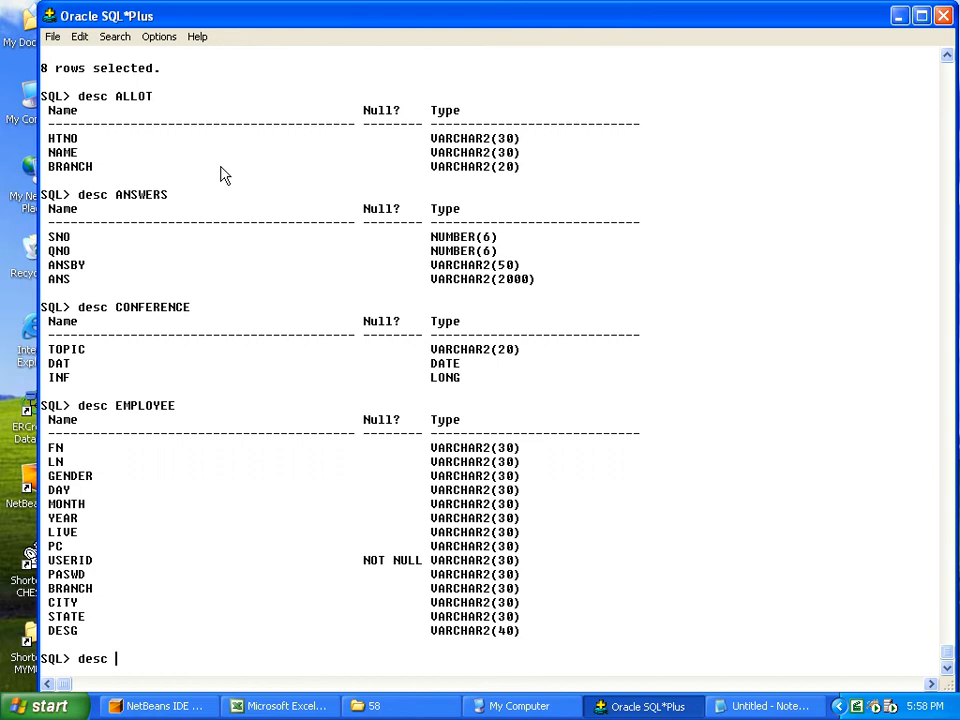
left_click(764, 706)
type("de")
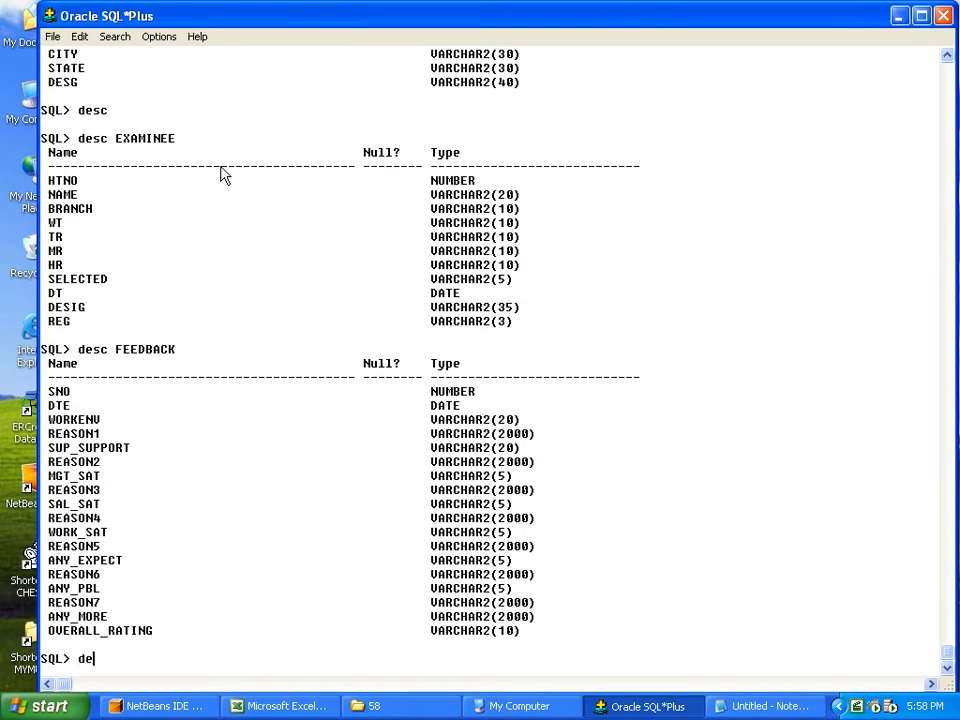
left_click(764, 706)
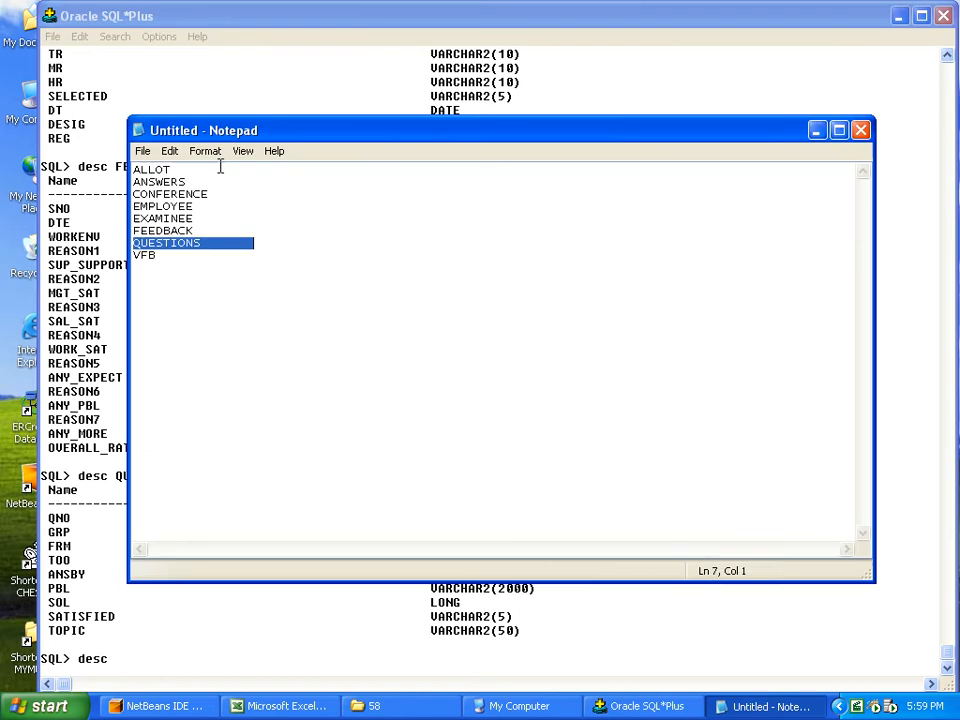
left_click(144, 254)
type("s")
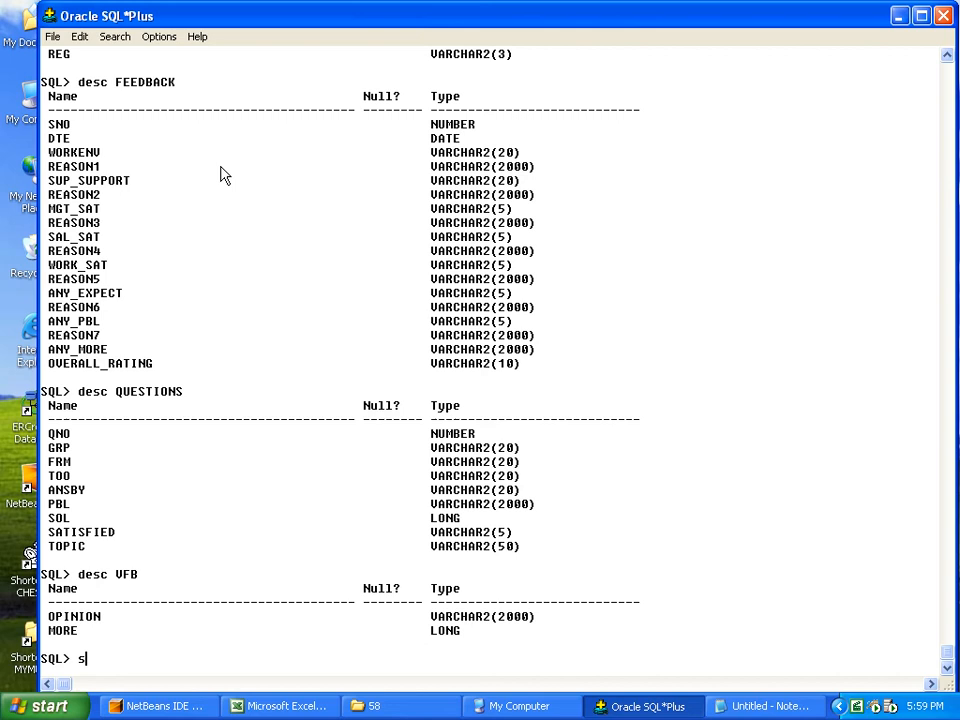
type("ppol")
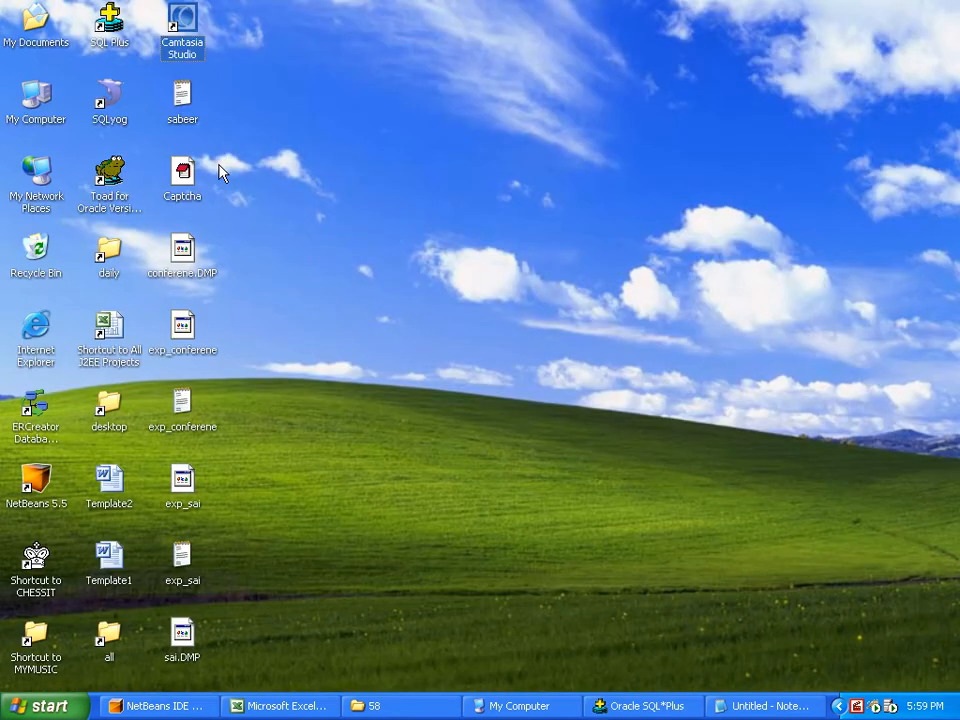
Locate the Oracle bin folder via the SQL Plus shortcut's Find Target.
right_click(108, 20)
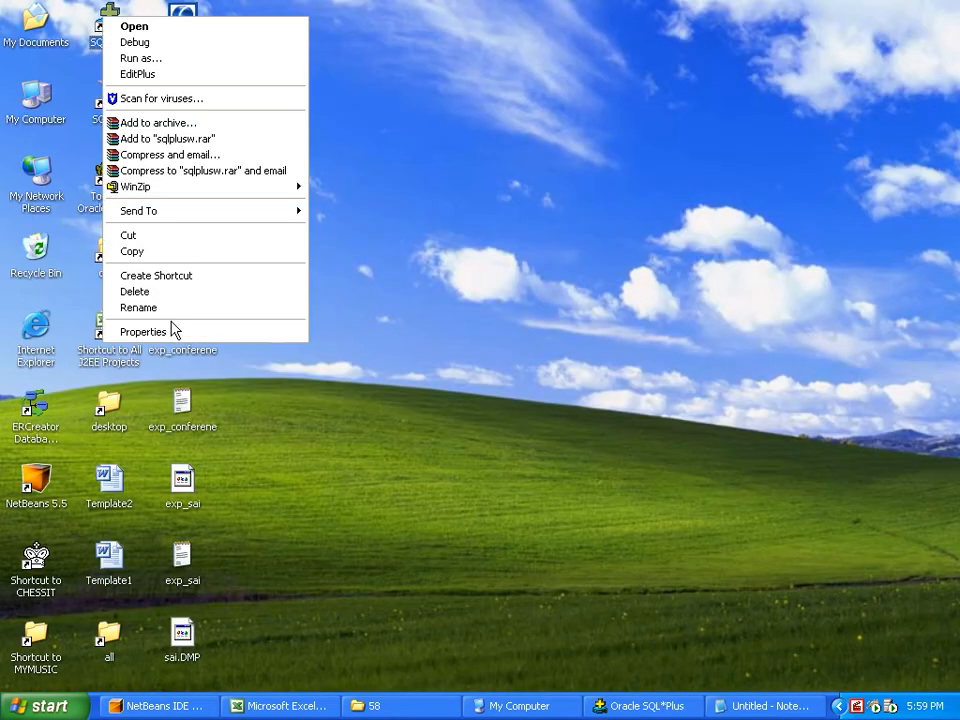
left_click(144, 332)
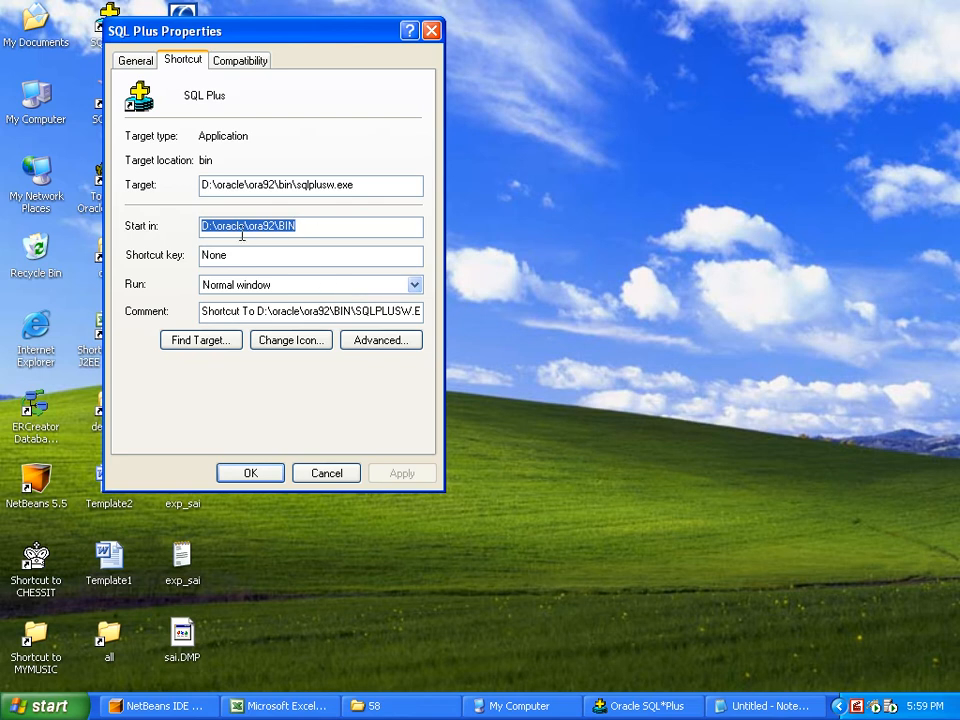
left_click(326, 472)
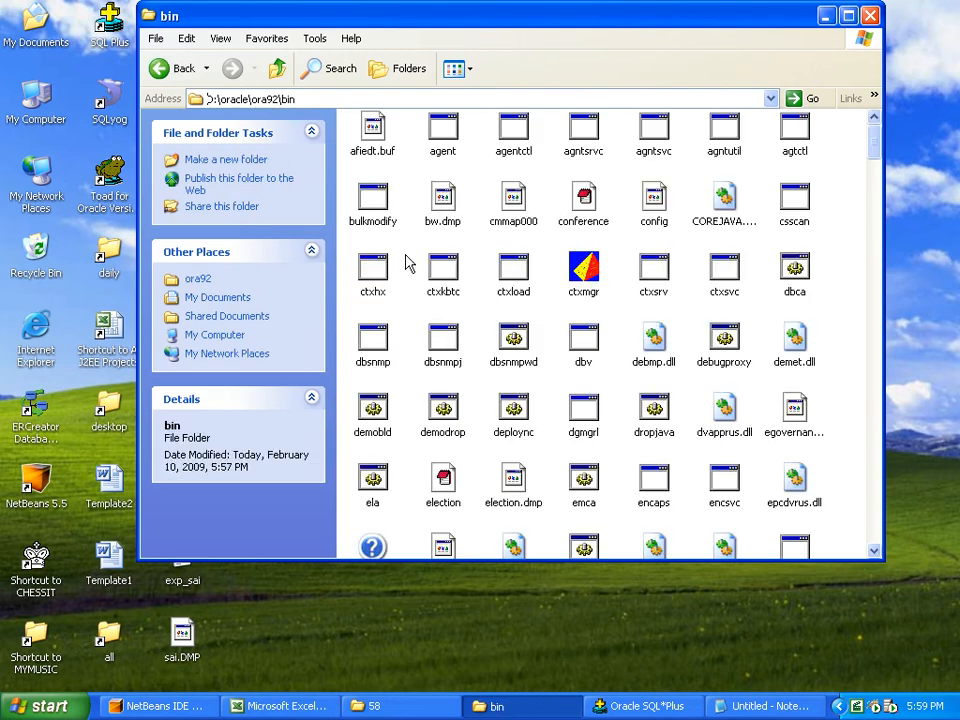
left_click(280, 706)
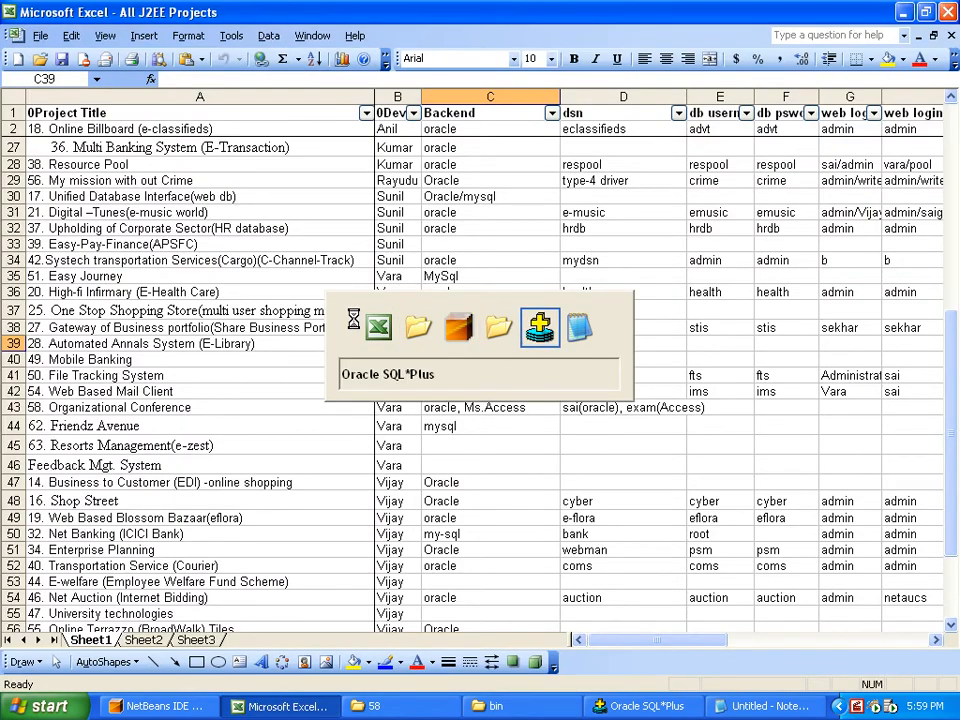
Scroll back through the SQL*Plus output from SPOOL OFF to the table list.
left_click(640, 706)
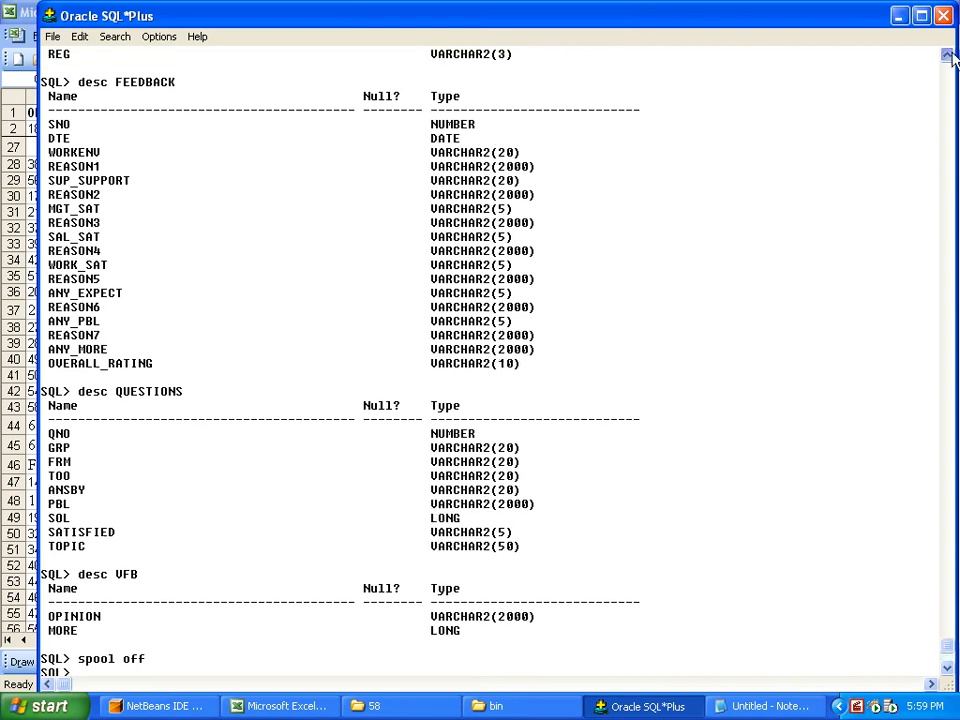
scroll("up", 3)
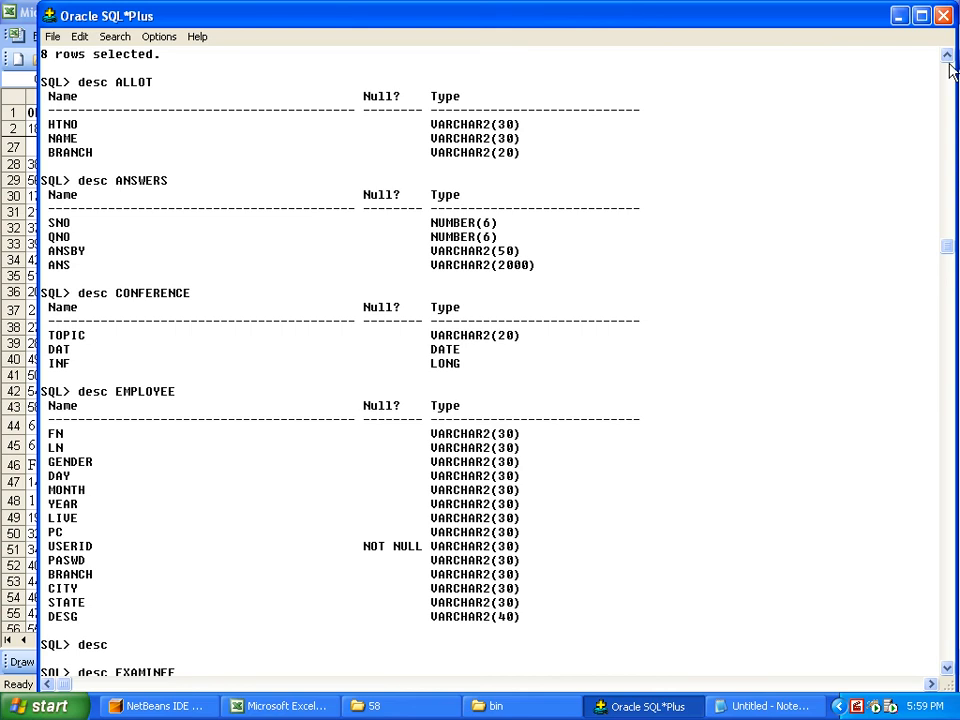
scroll("up", 3)
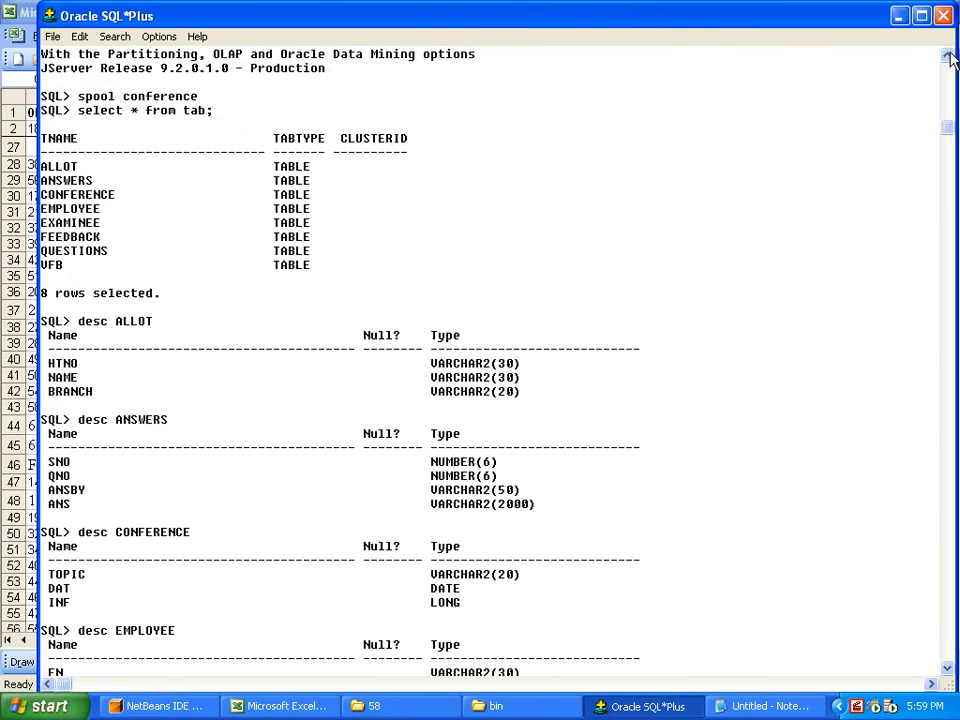
scroll("up", 3)
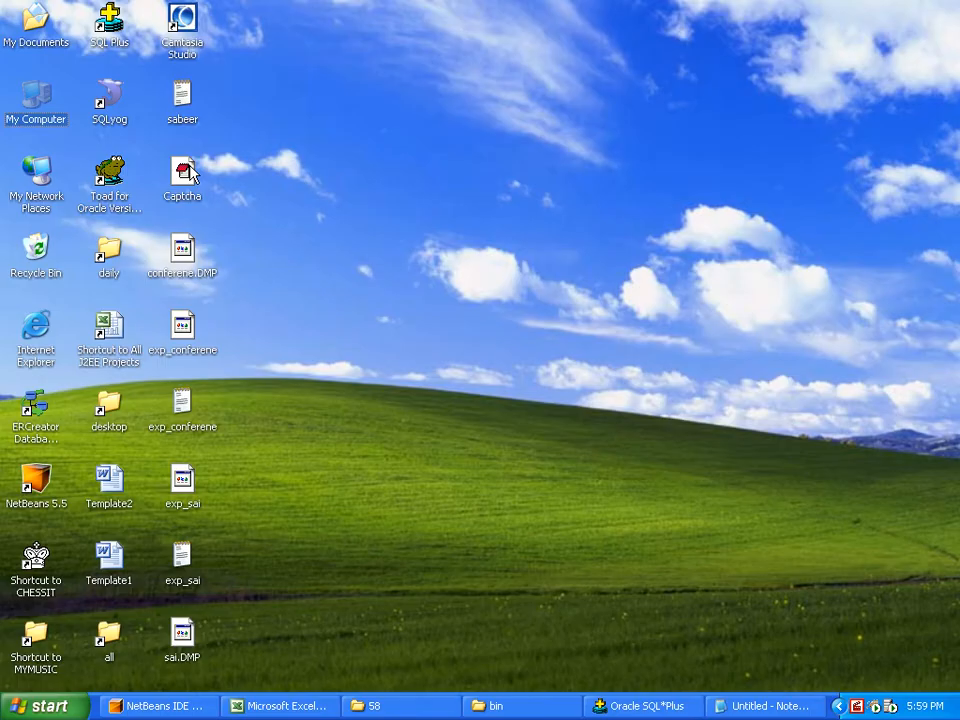
Open conference.LST from the bin folder with Edit with EditPlus.
left_click(376, 706)
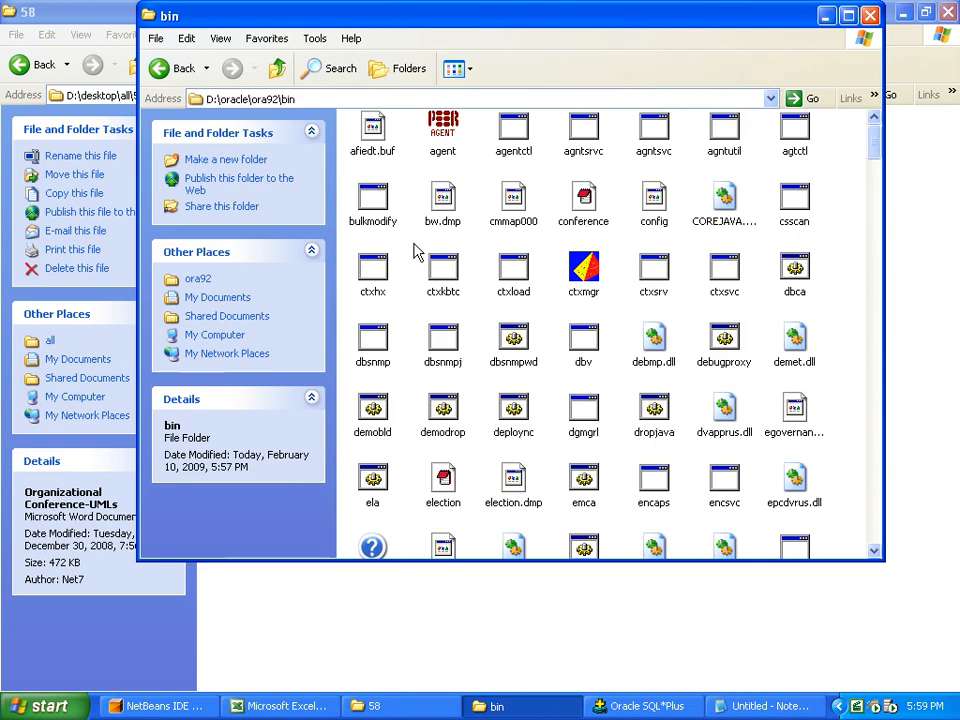
left_click(584, 200)
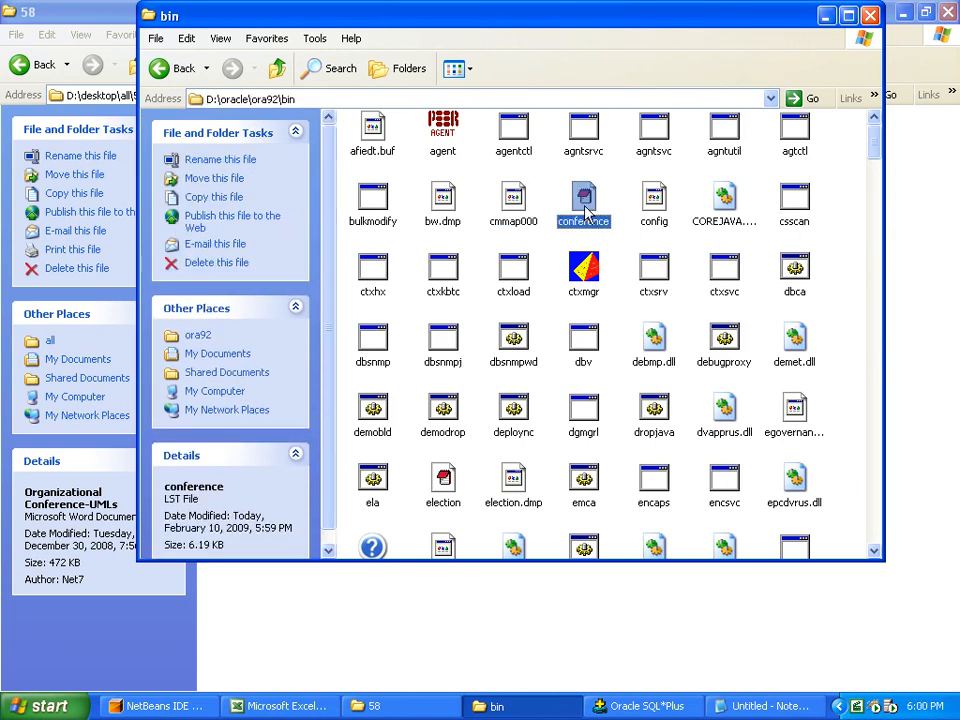
right_click(584, 200)
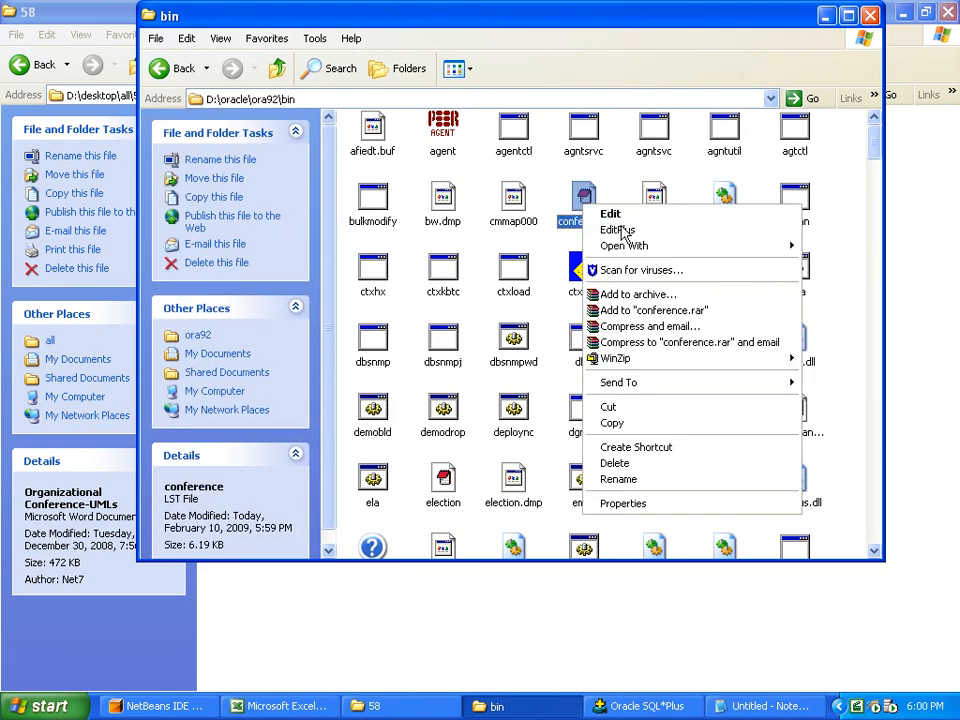
left_click(610, 230)
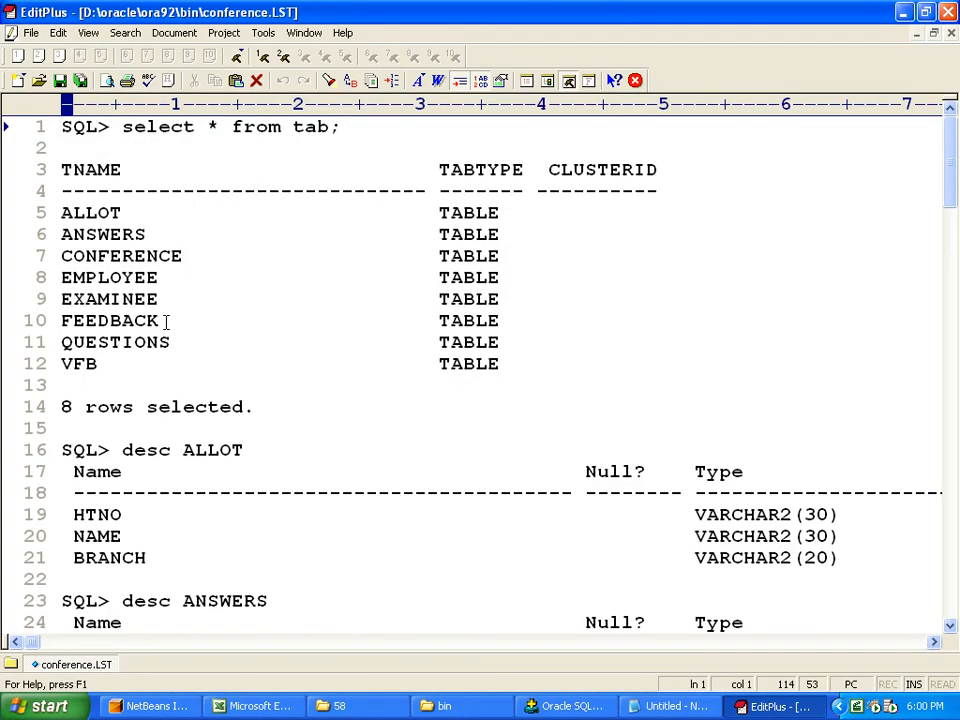
scroll("down", 3)
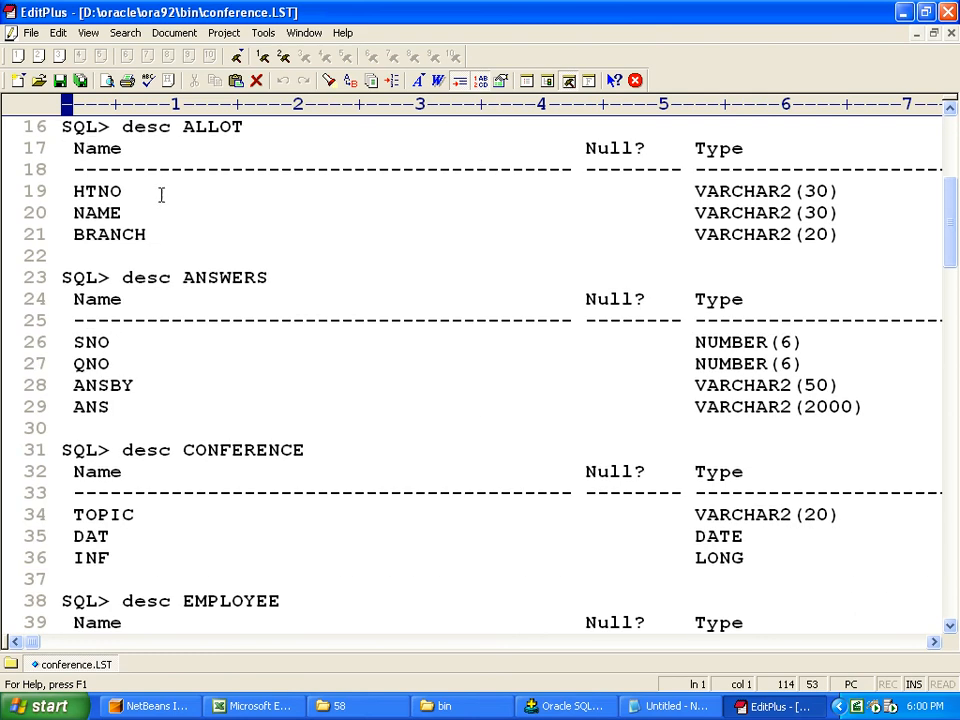
scroll("down", 3)
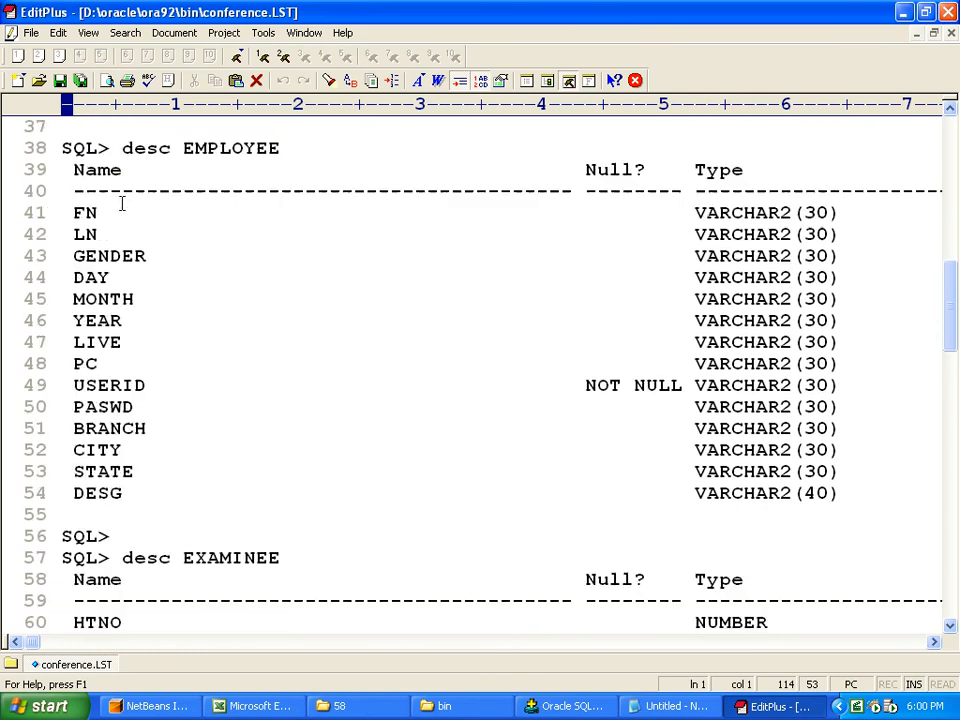
scroll("down", 3)
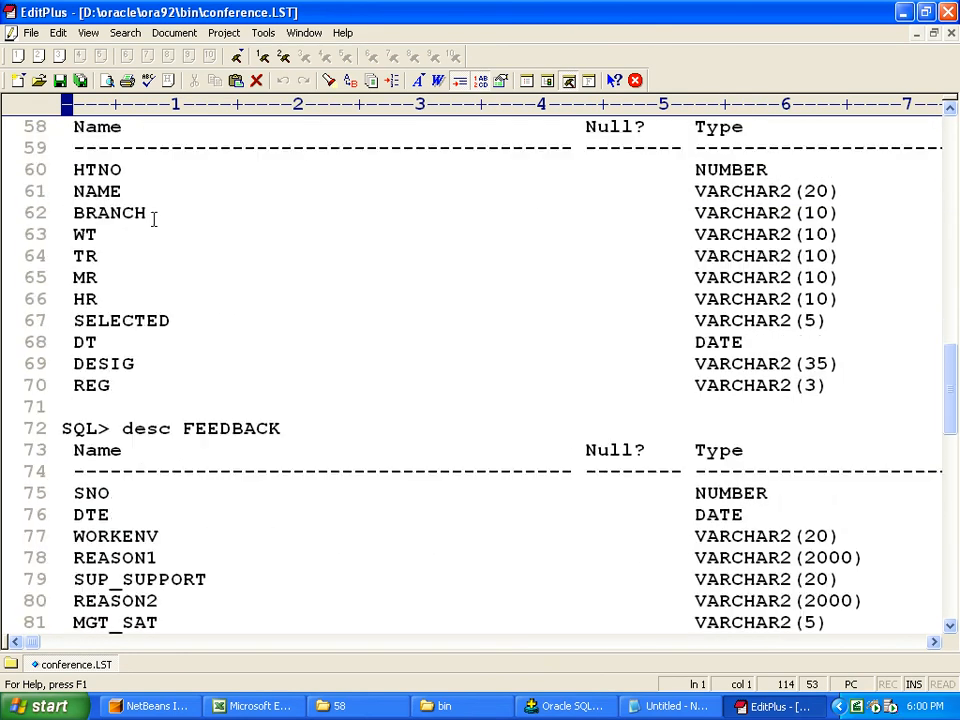
scroll("down", 3)
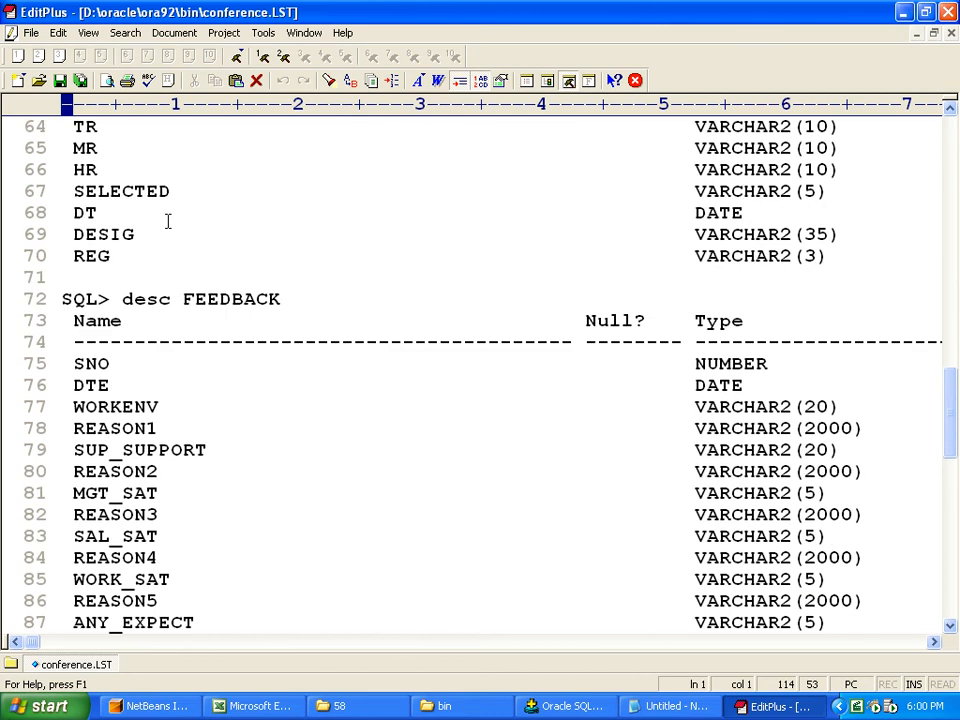
scroll("down", 3)
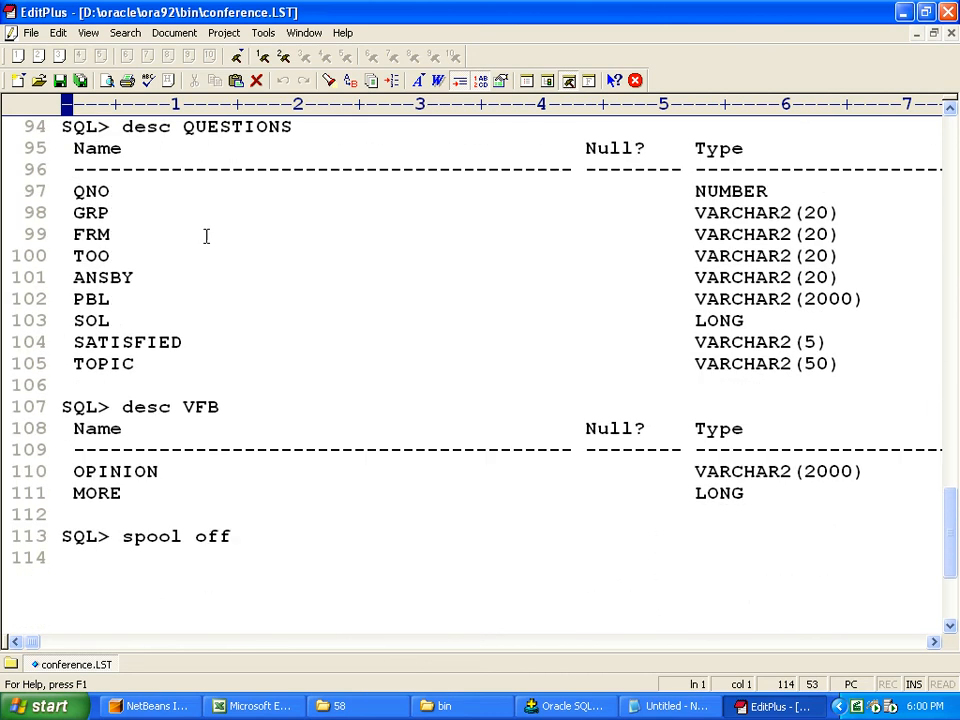
scroll("down", 3)
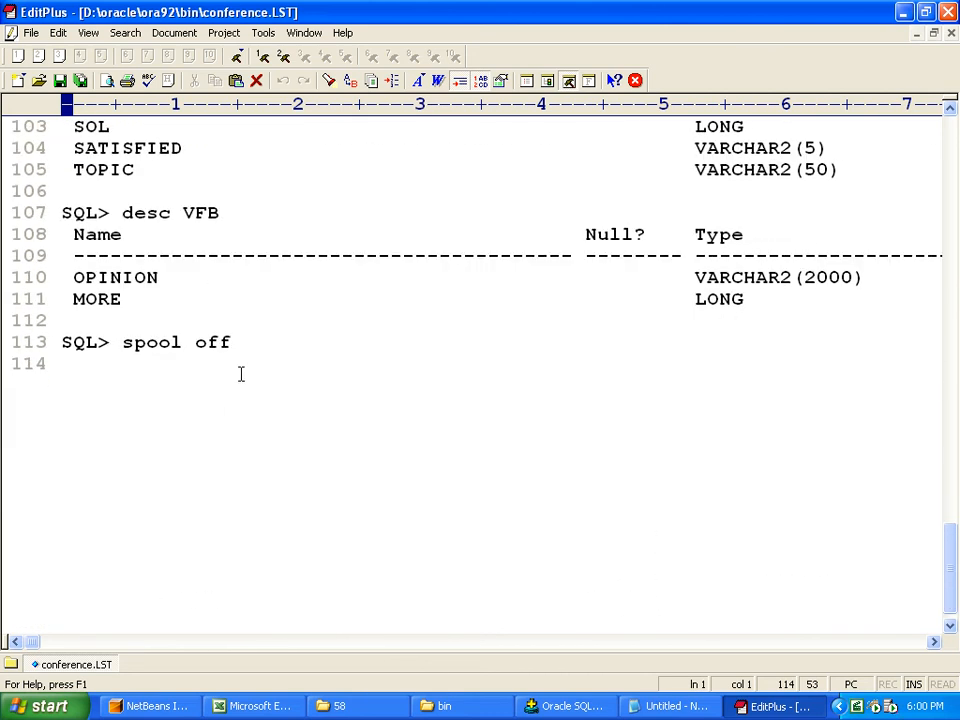
left_click(232, 342)
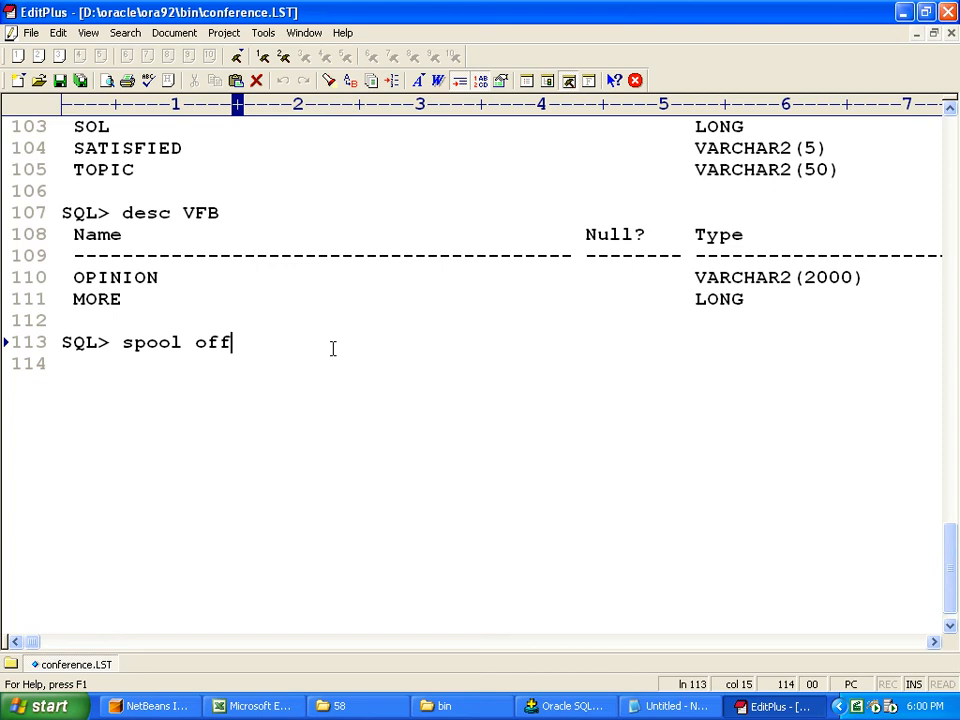